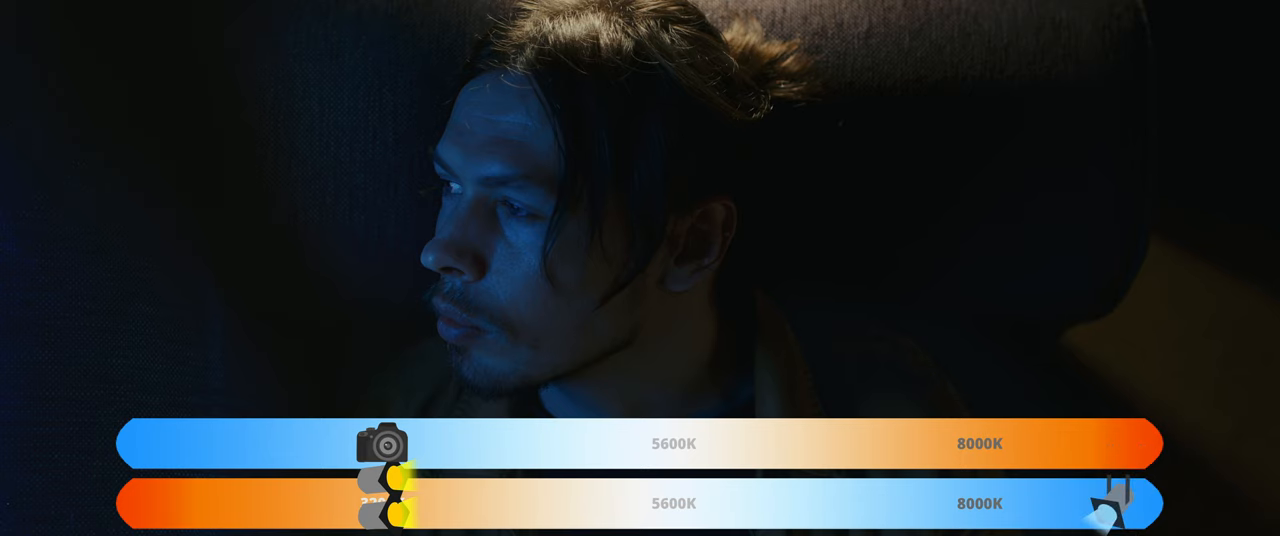
pyautogui.moveTo(378, 442); pyautogui.dragTo(460, 443)
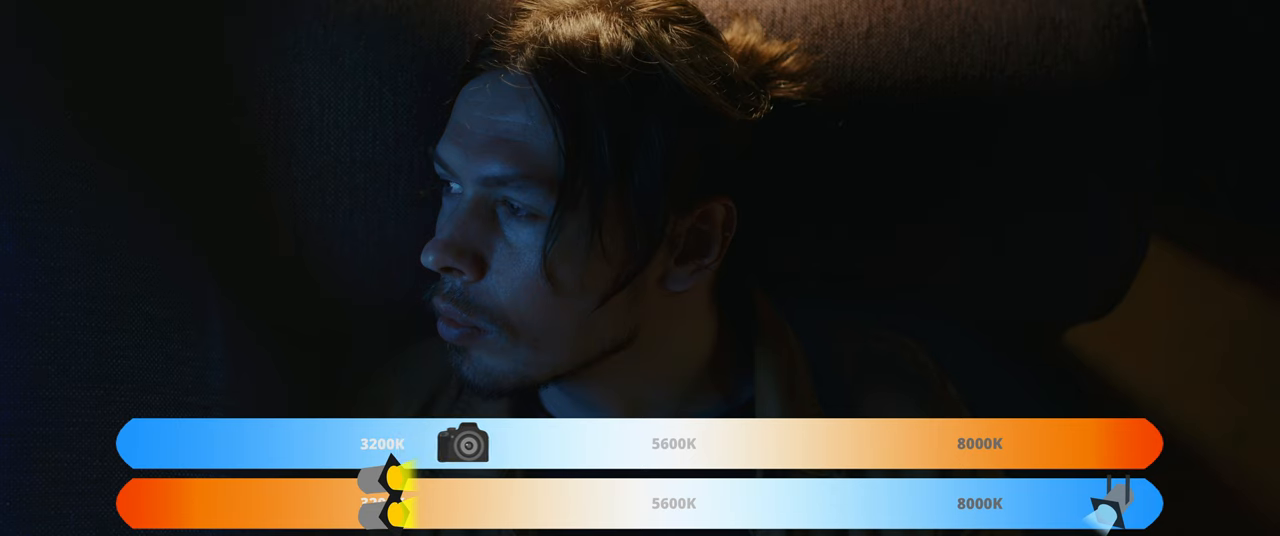
pyautogui.moveTo(462, 443); pyautogui.dragTo(540, 443)
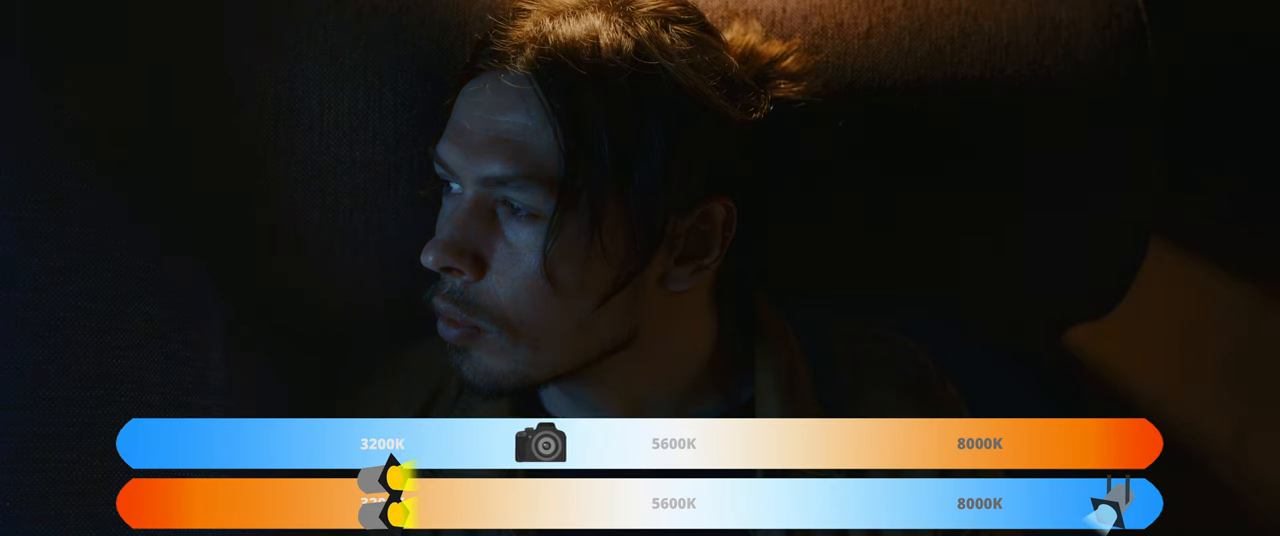
pyautogui.moveTo(540, 443); pyautogui.dragTo(618, 443)
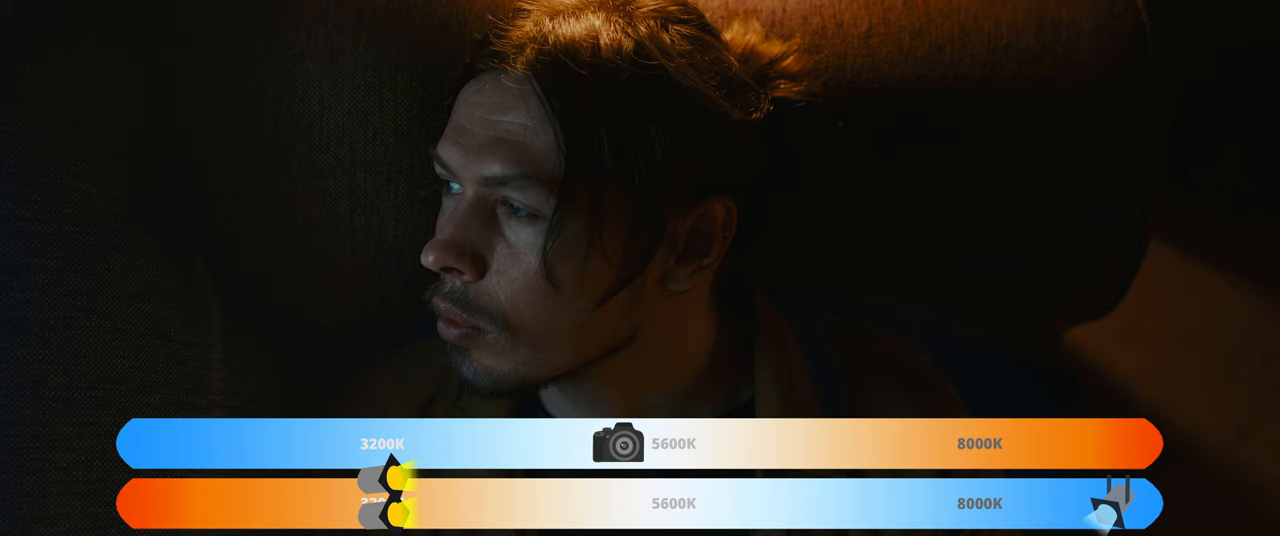